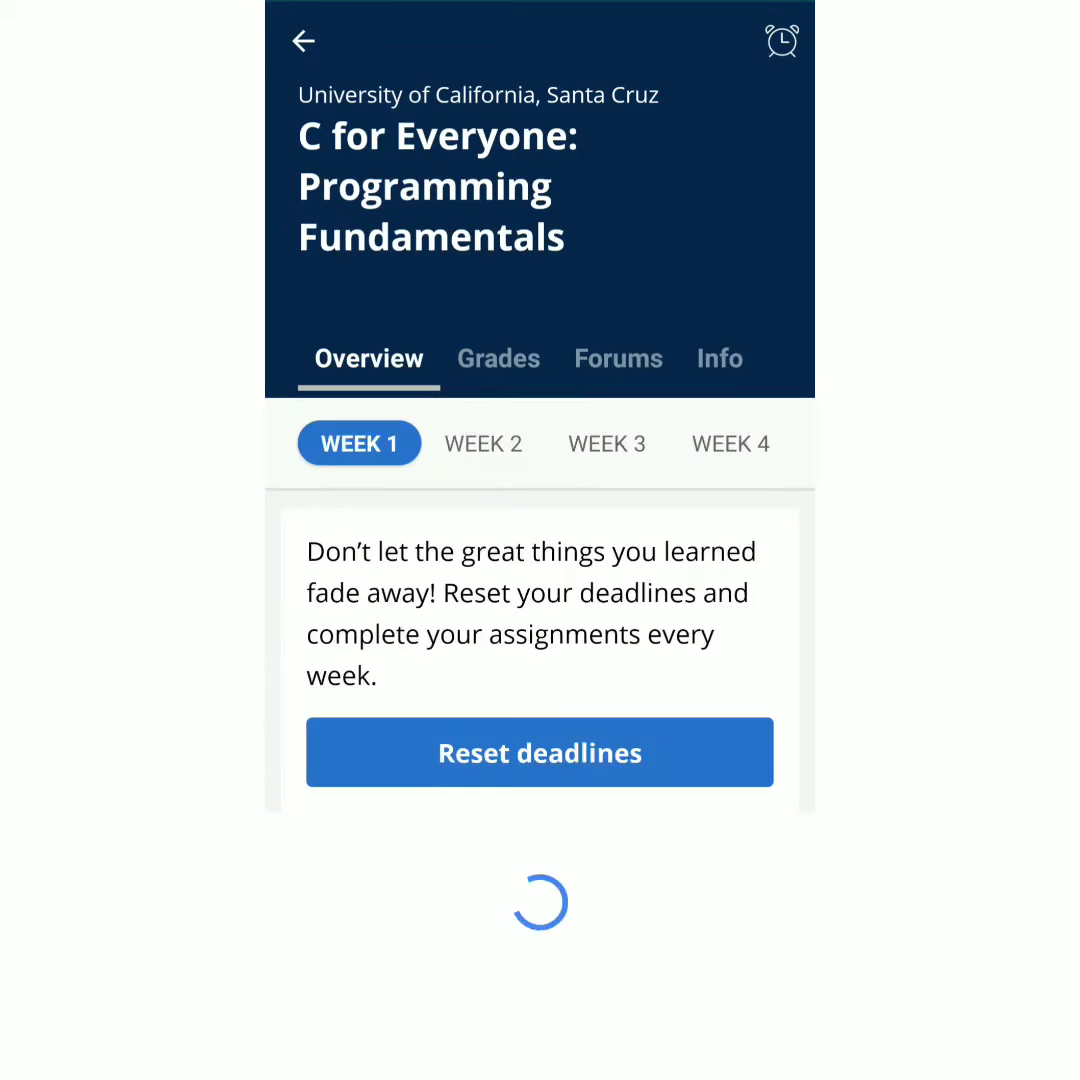
- Reset the missed deadlines for C for Everyone from the course Overview
{"action": "left_click", "coordinate": [539, 752]}
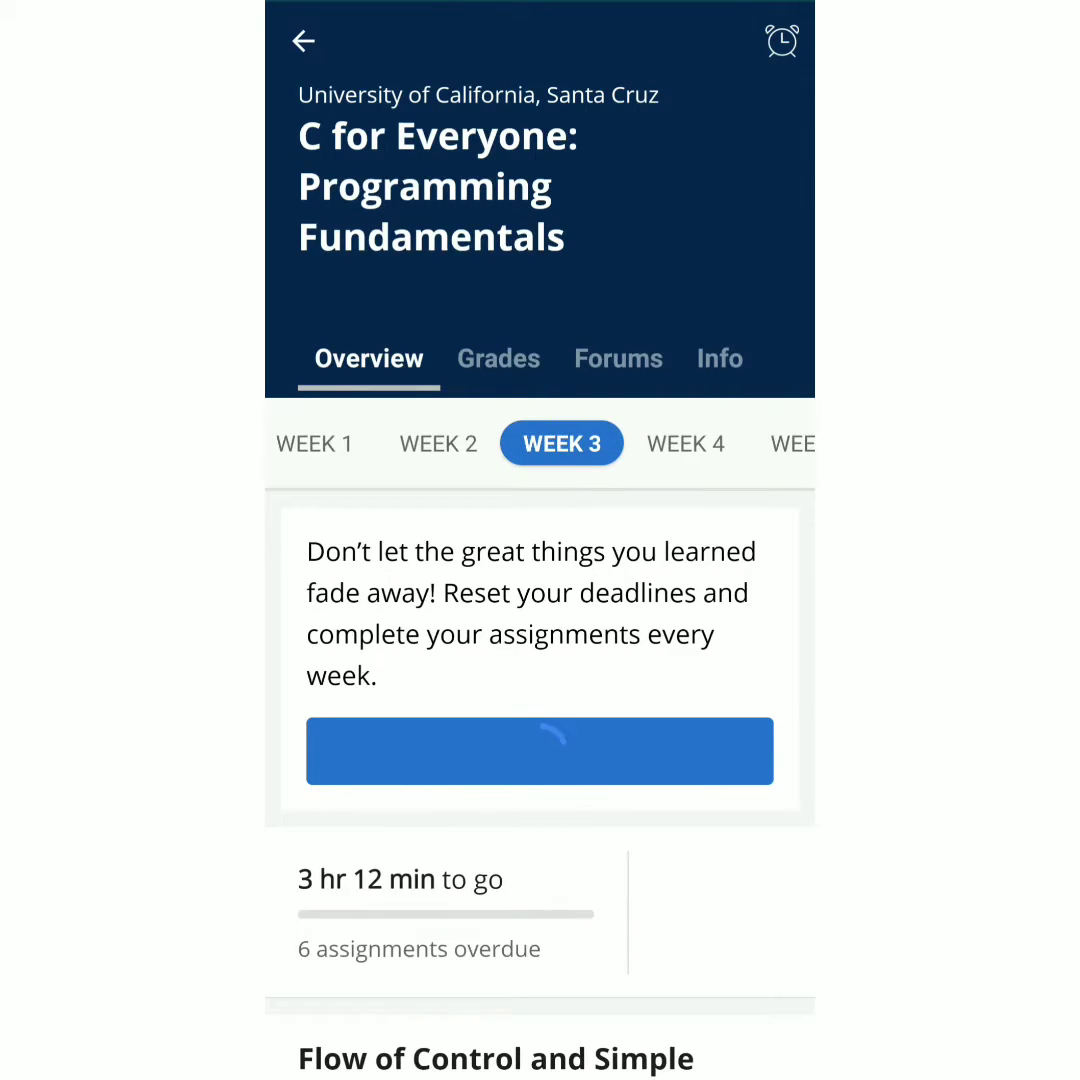
- Scroll through Week 3 to confirm its six assignments are now due, not overdue
{"action": "scroll", "scroll_direction": "down", "scroll_amount": 3}
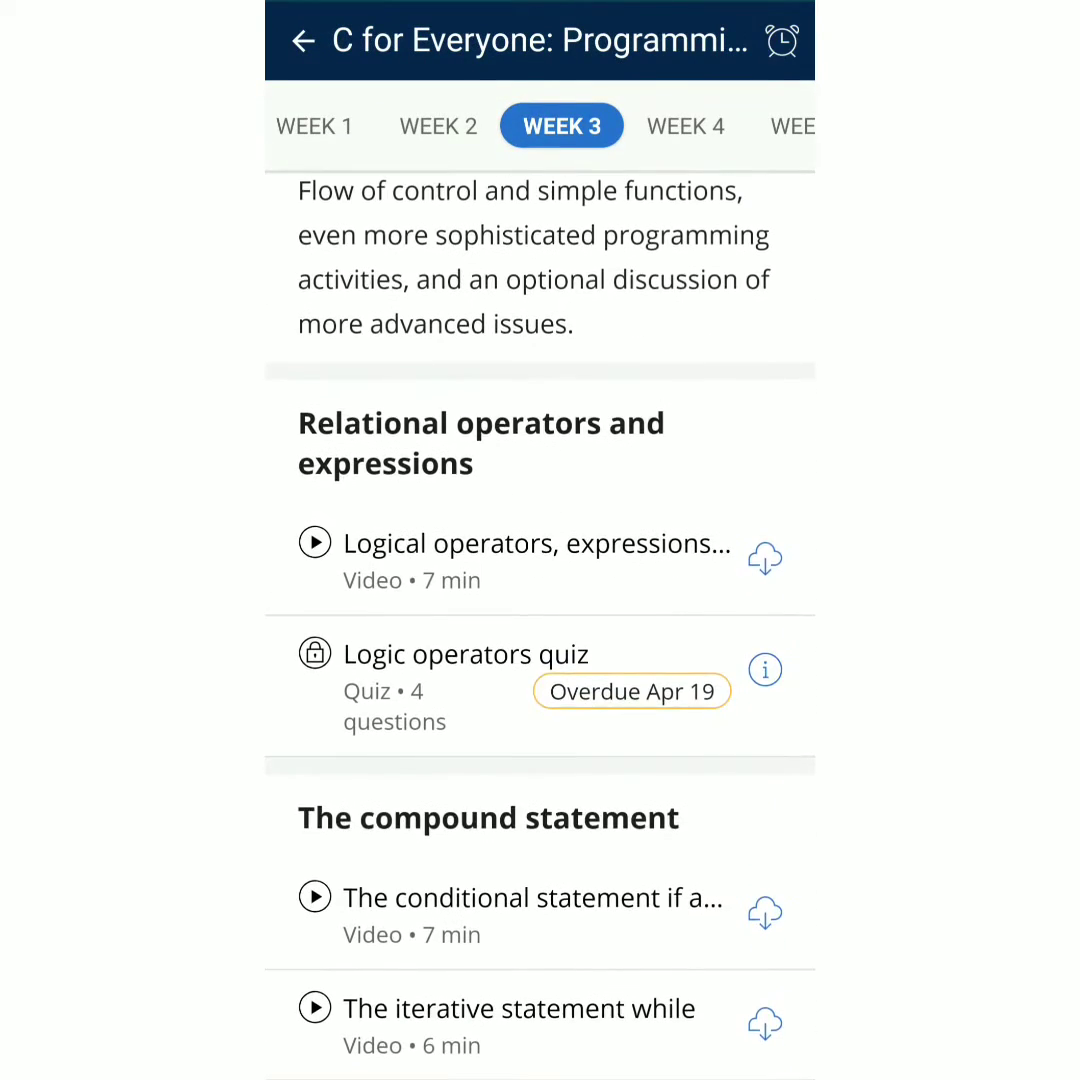
{"action": "scroll", "scroll_direction": "down", "scroll_amount": 3}
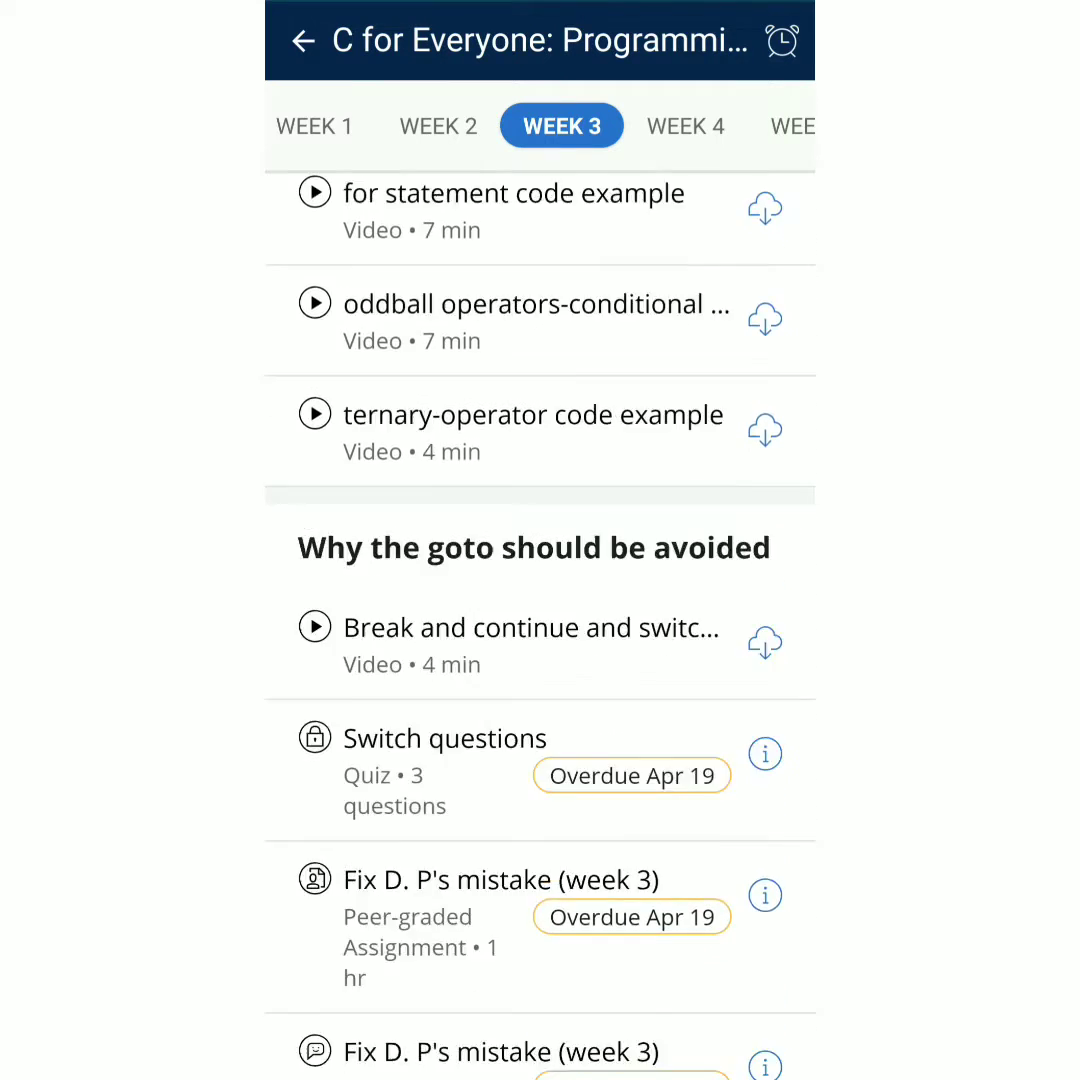
{"action": "scroll", "scroll_direction": "down", "scroll_amount": 3}
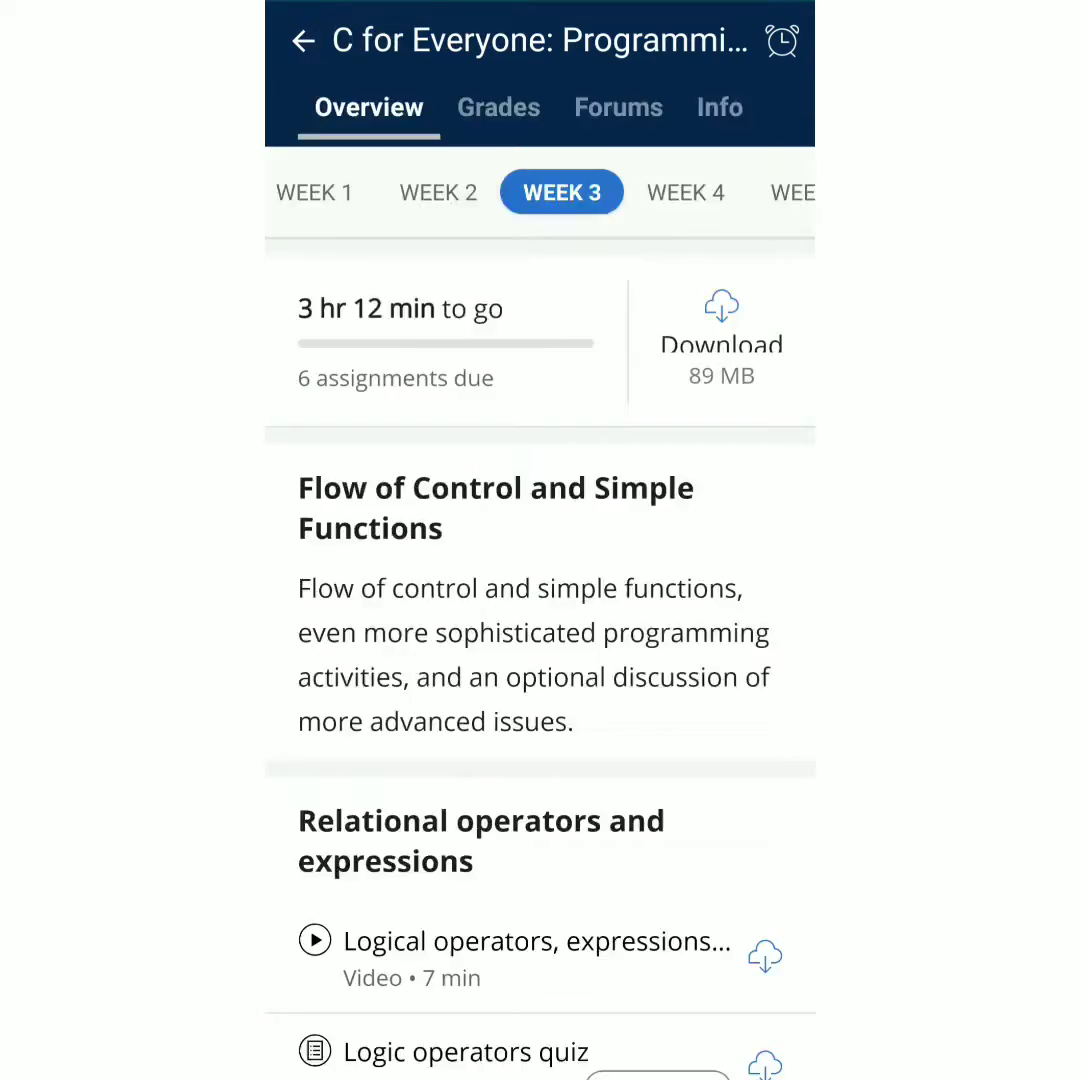
- Open the Week 3 'Write a function…' peer-graded assignment, now due Jun 14
{"action": "scroll", "scroll_direction": "down", "scroll_amount": 3}
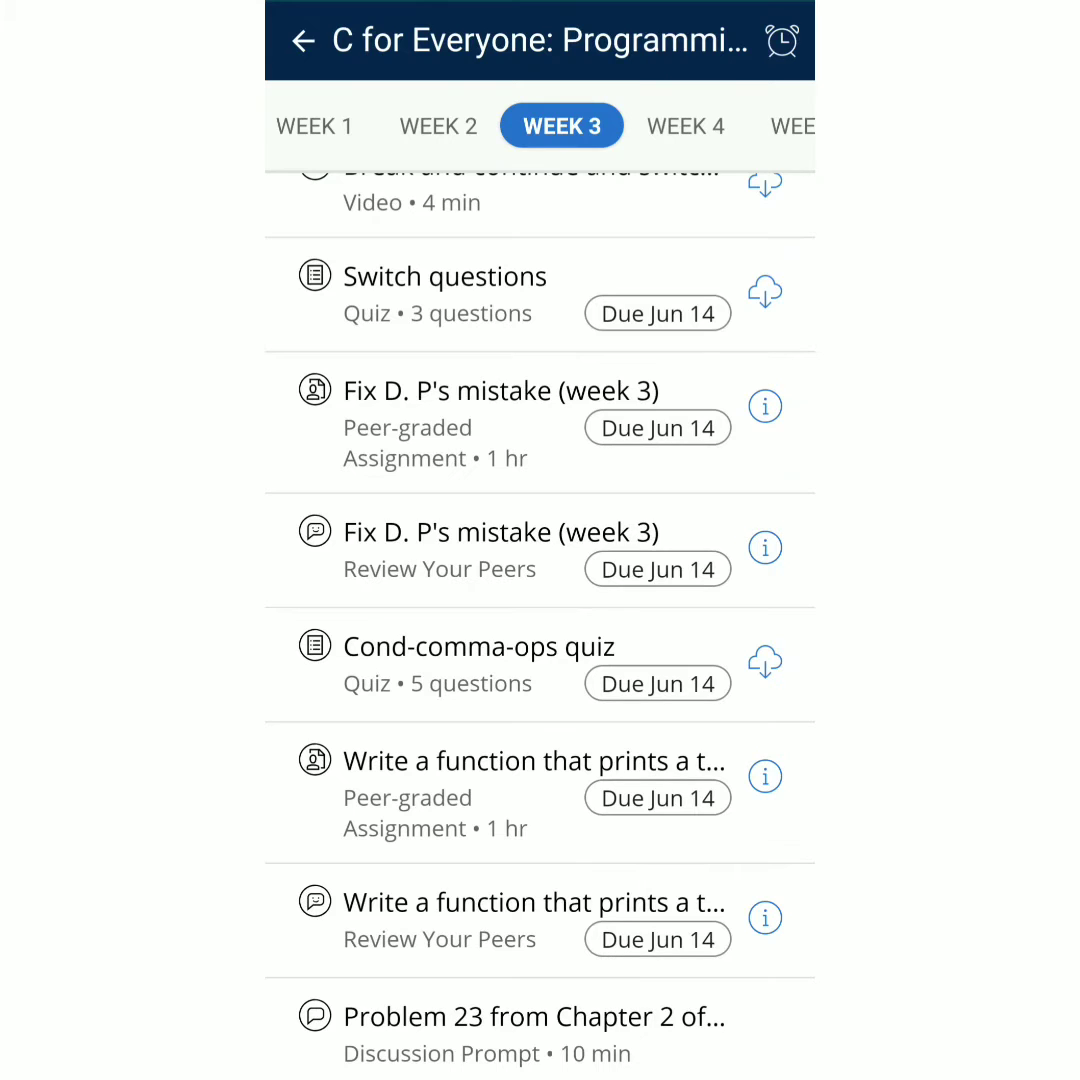
{"action": "left_click", "coordinate": [500, 391]}
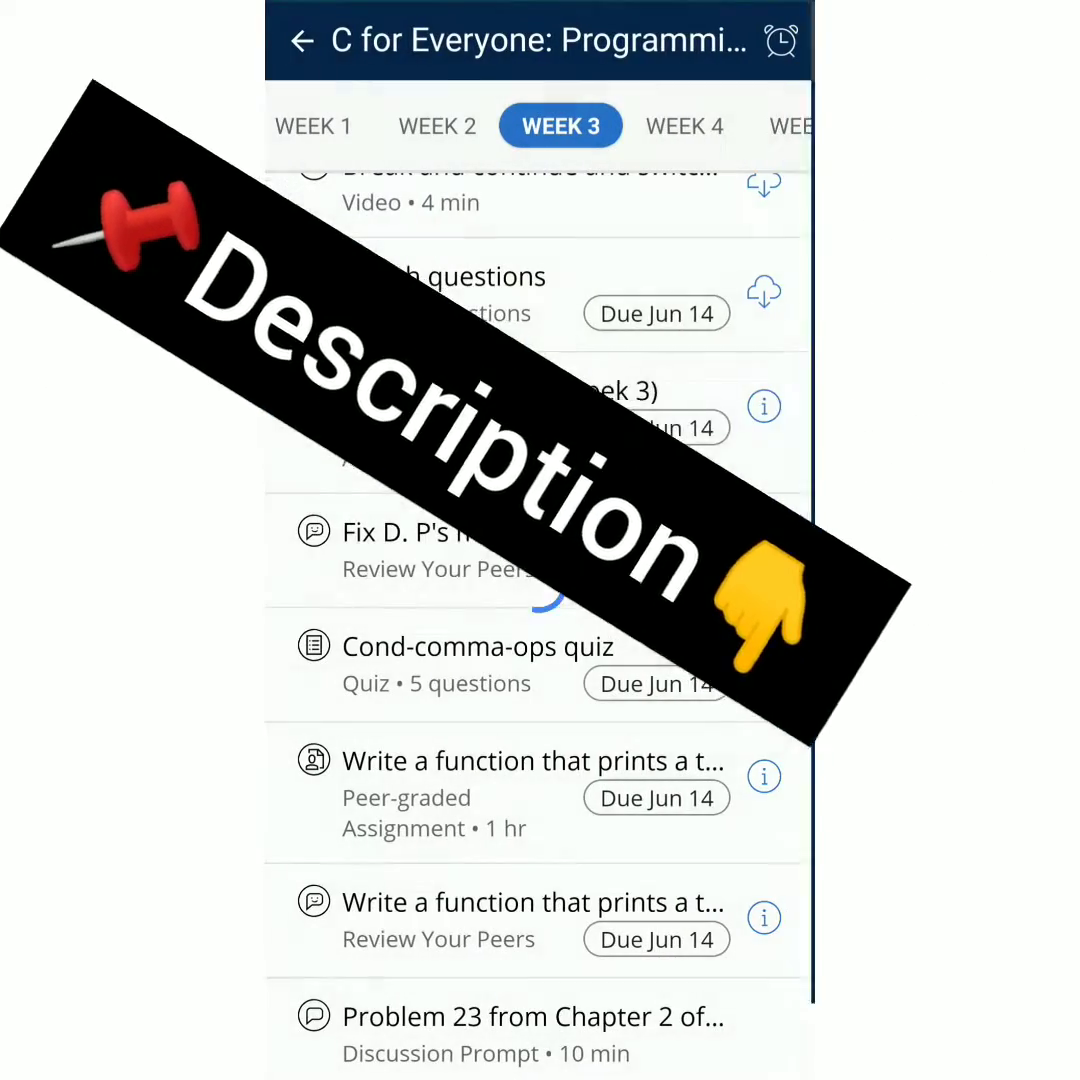
{"action": "left_click", "coordinate": [531, 761]}
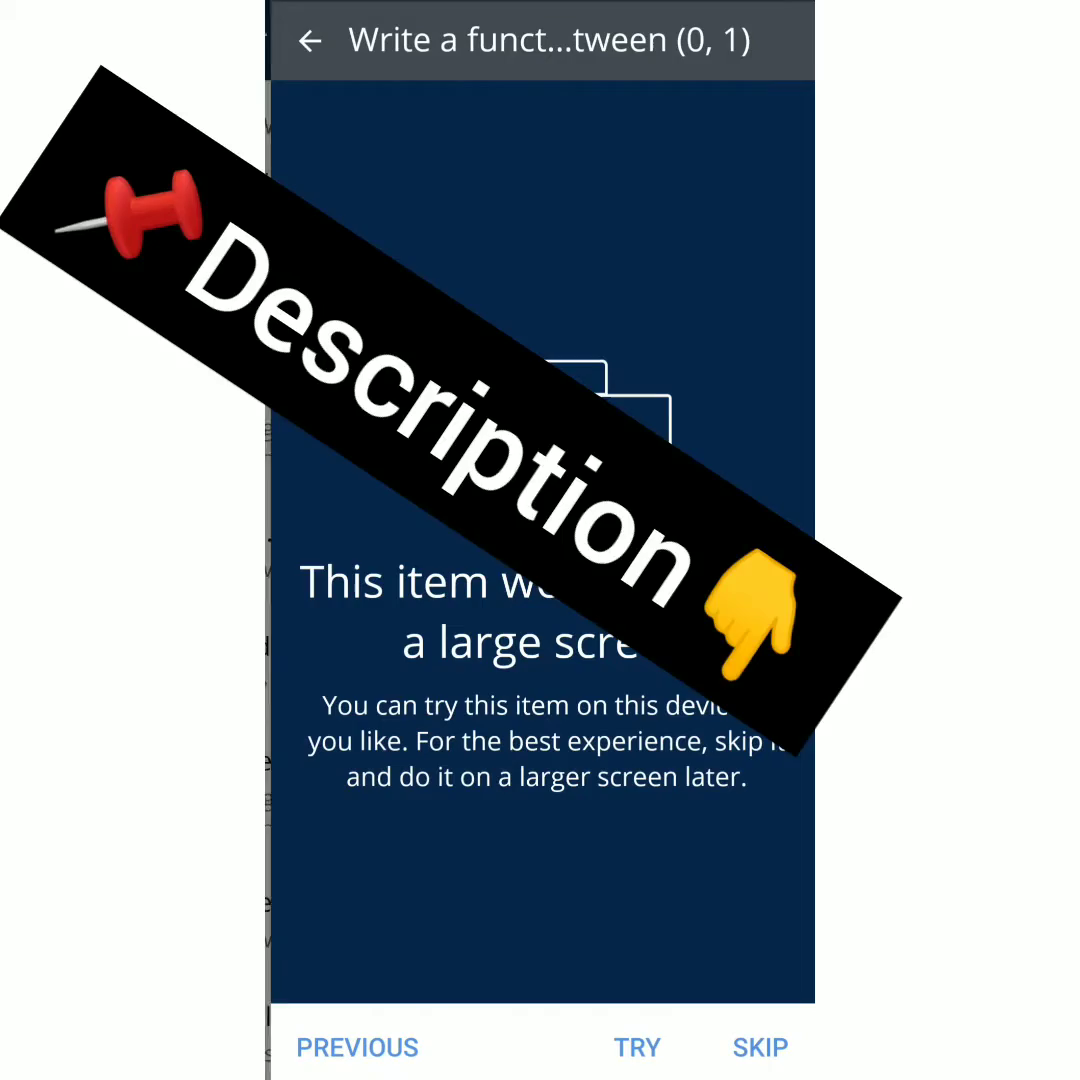